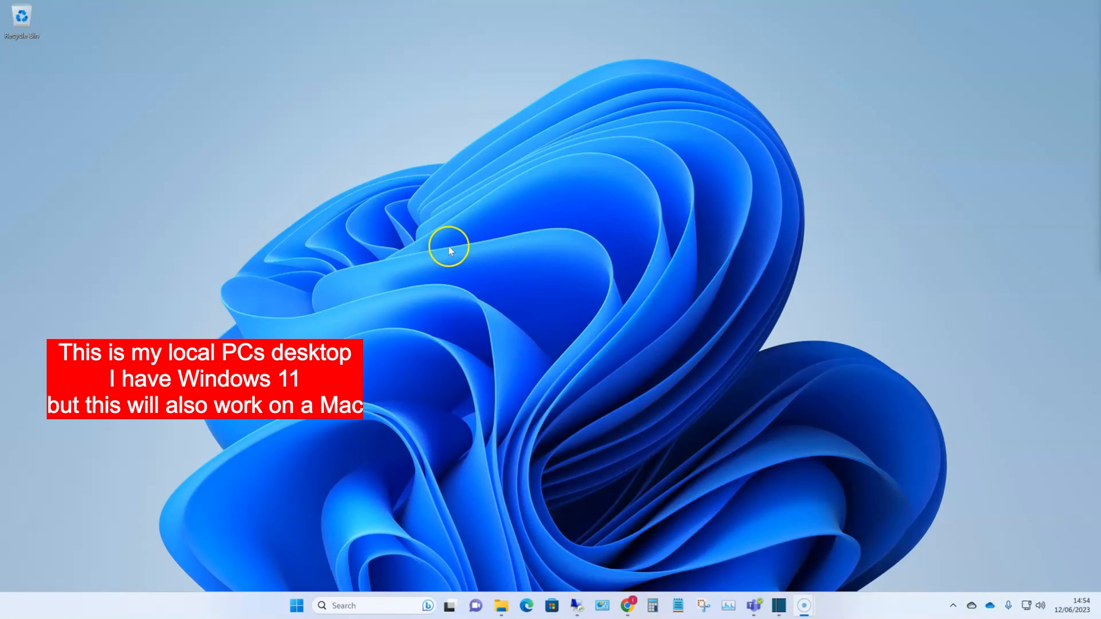
{"action": "mouse_move", "coordinate": [527, 605]}
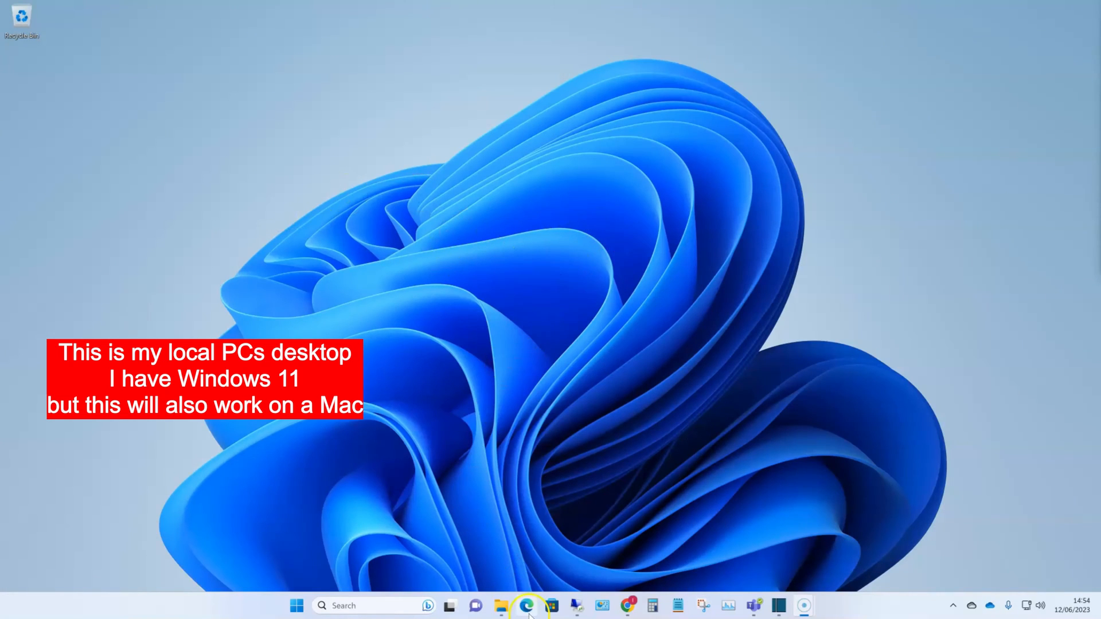
- Open the RD Web Client in Edge and sign in to reach All Resources
{"action": "left_click", "coordinate": [525, 605]}
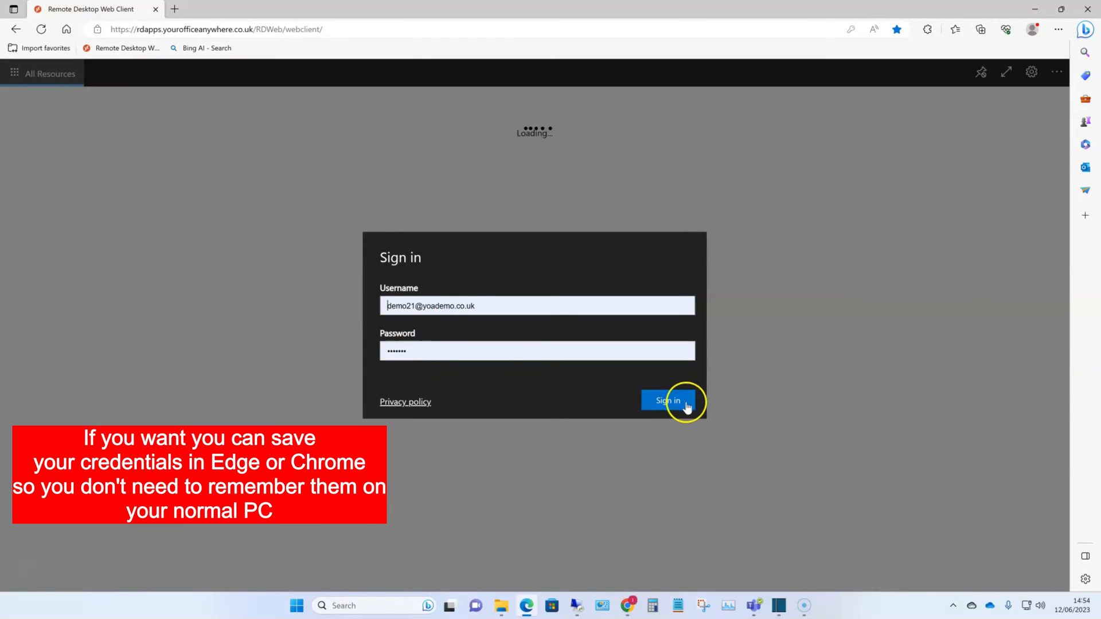
{"action": "left_click", "coordinate": [666, 400]}
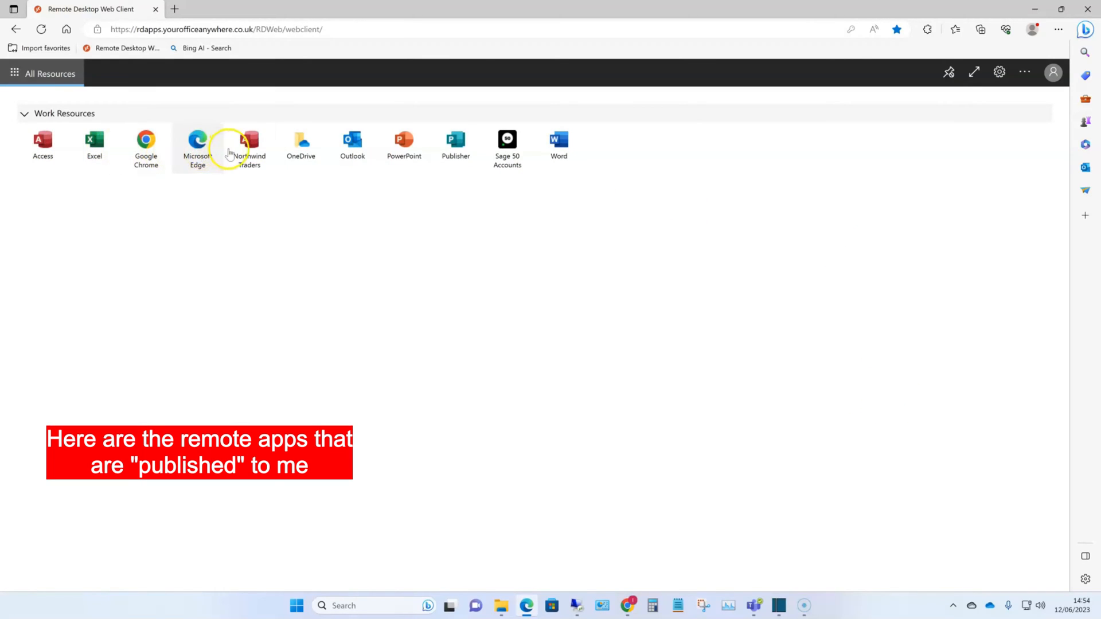
{"action": "mouse_move", "coordinate": [449, 155]}
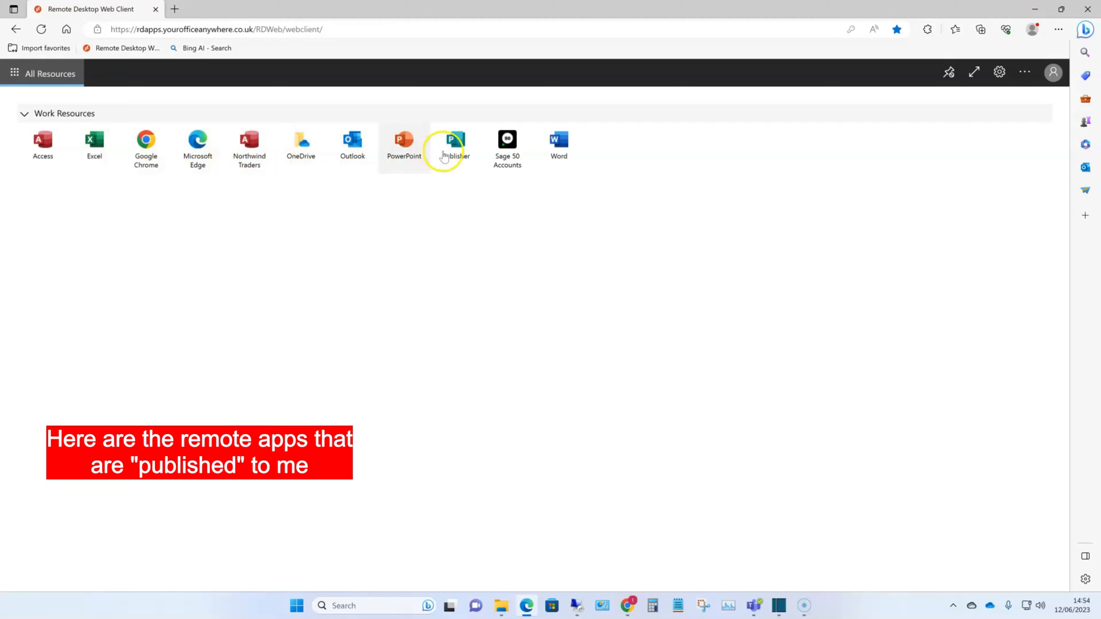
- Launch Sage 50 remotely, allow local resources, and log on to Stationery & Computer Mart UK
{"action": "left_click", "coordinate": [455, 145]}
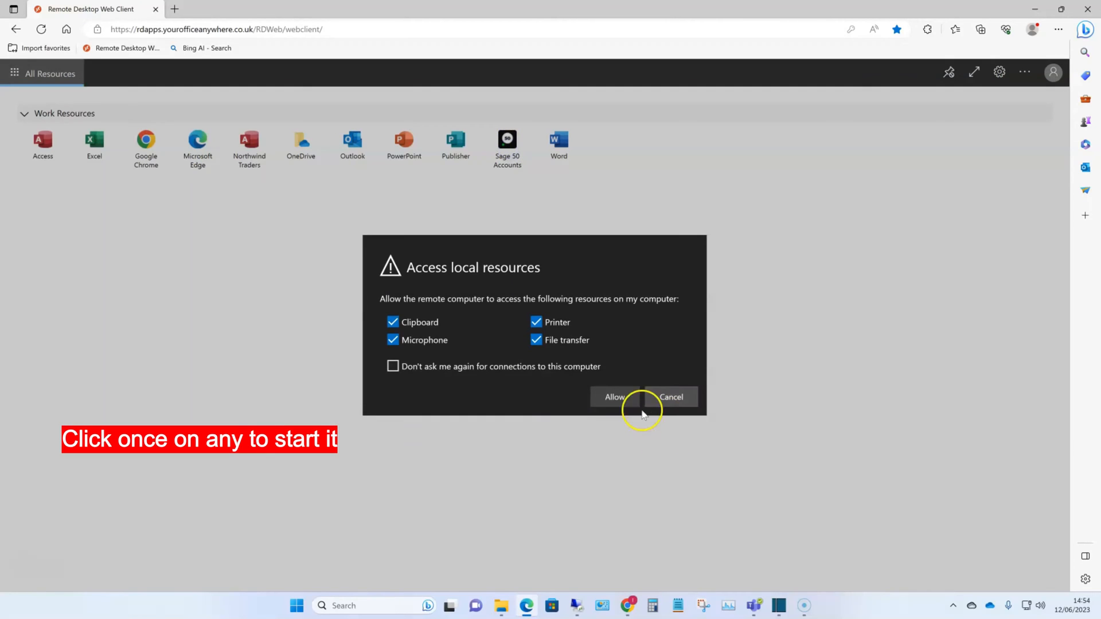
{"action": "left_click", "coordinate": [613, 397]}
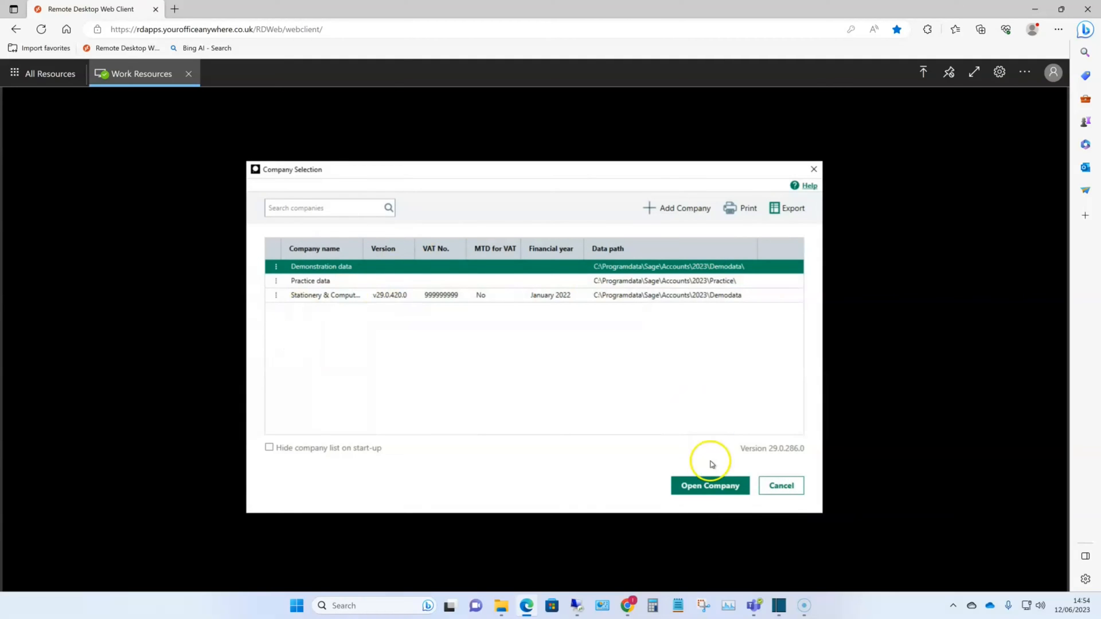
{"action": "left_click", "coordinate": [709, 485]}
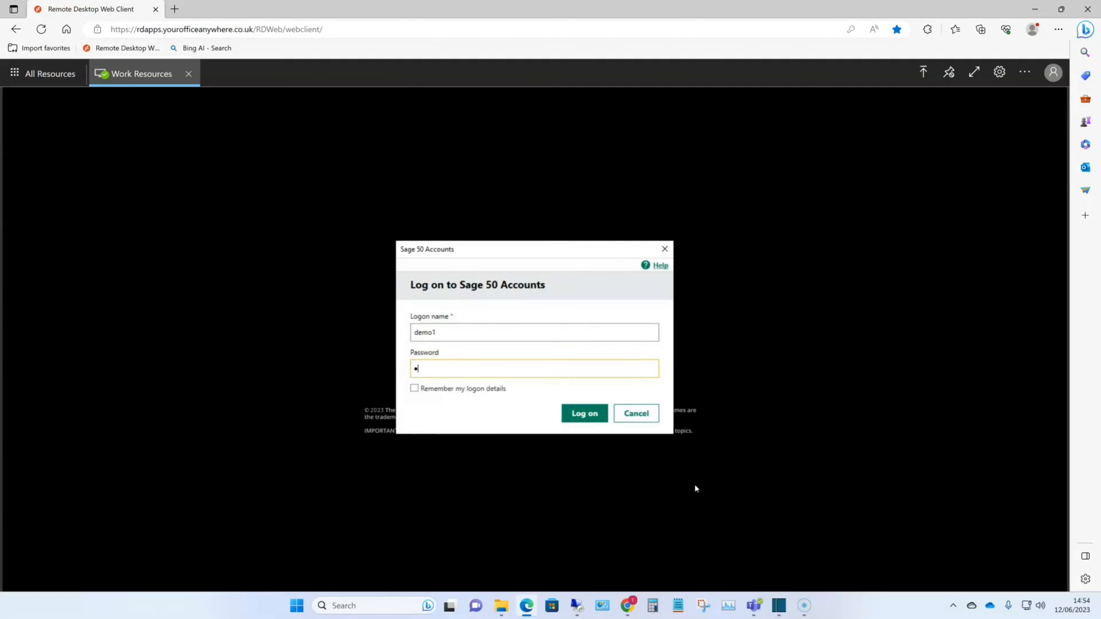
{"action": "left_click", "coordinate": [583, 413]}
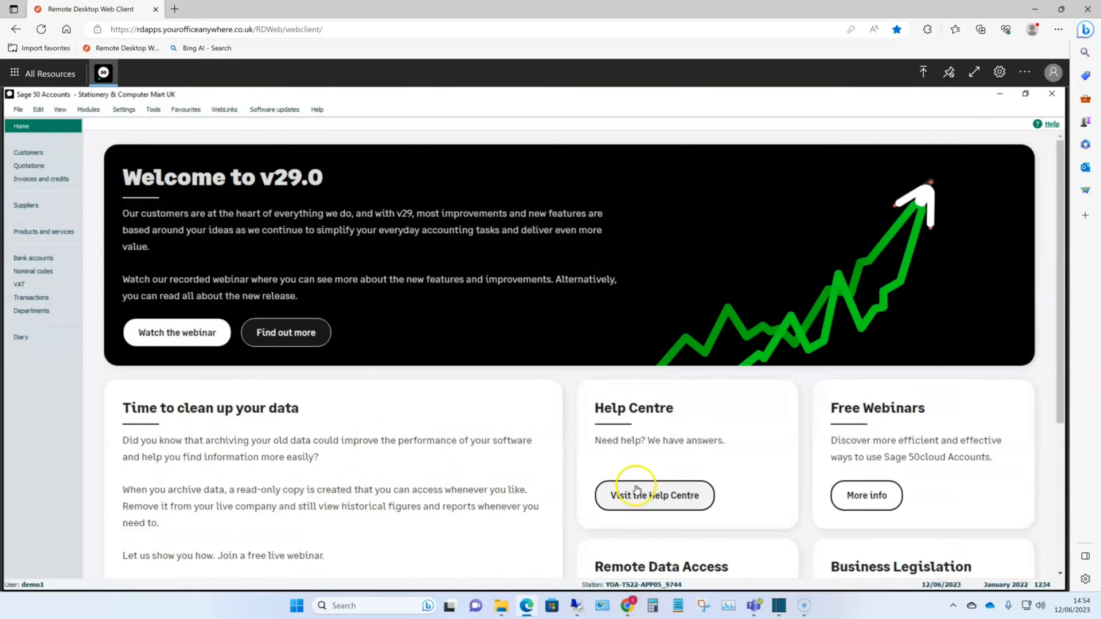
- Browse customers and the 84 invoices, close a blank new invoice, and send the list to Excel
{"action": "left_click", "coordinate": [28, 152]}
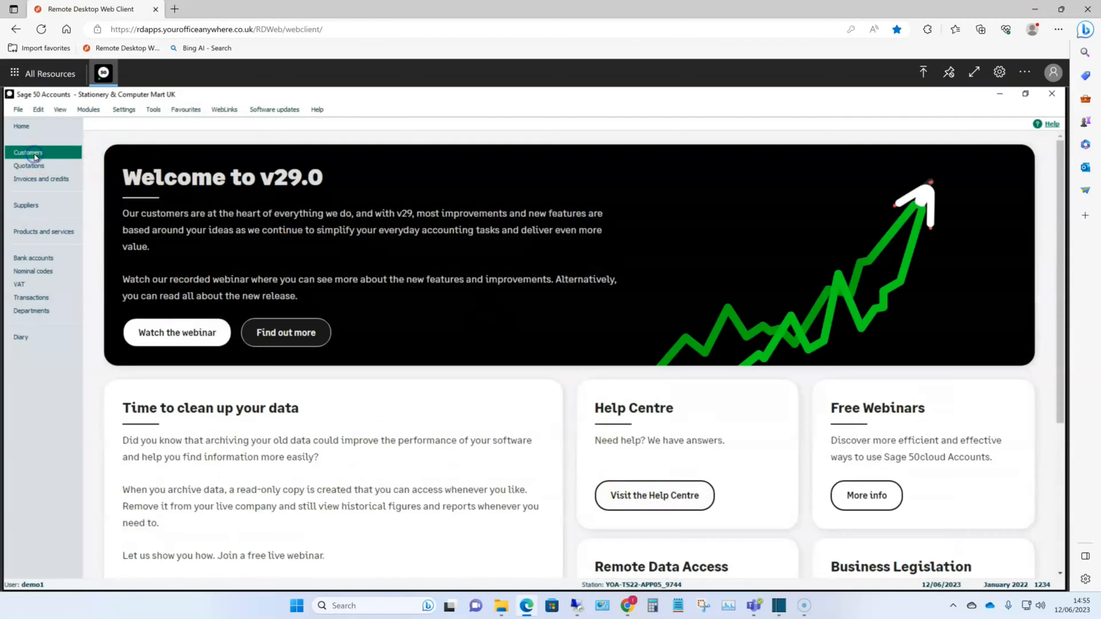
{"action": "left_click", "coordinate": [28, 153]}
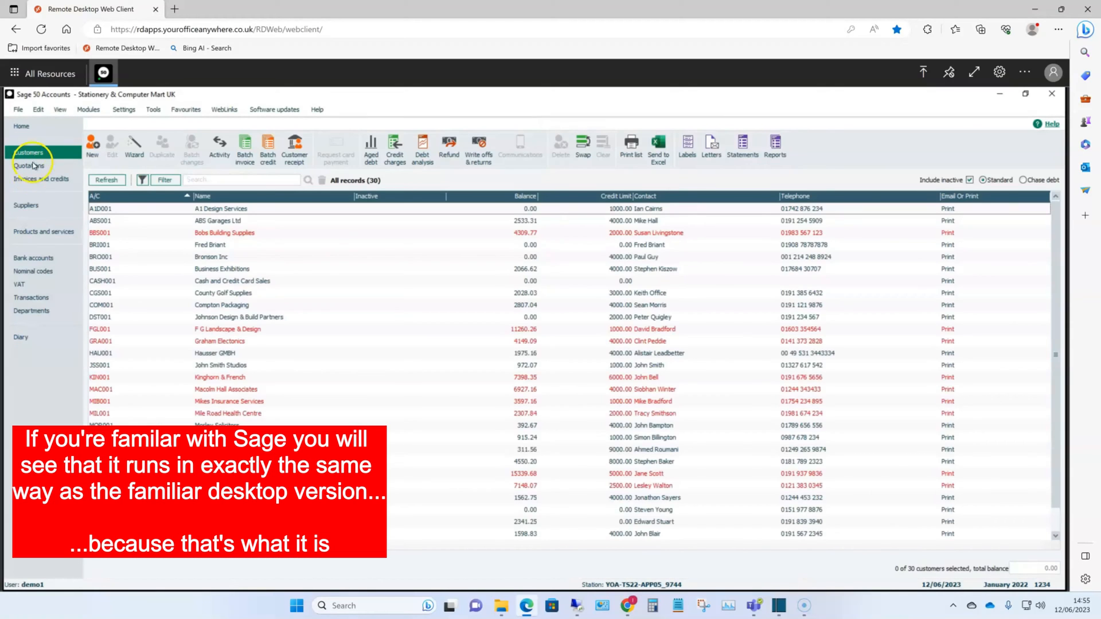
{"action": "left_click", "coordinate": [40, 178]}
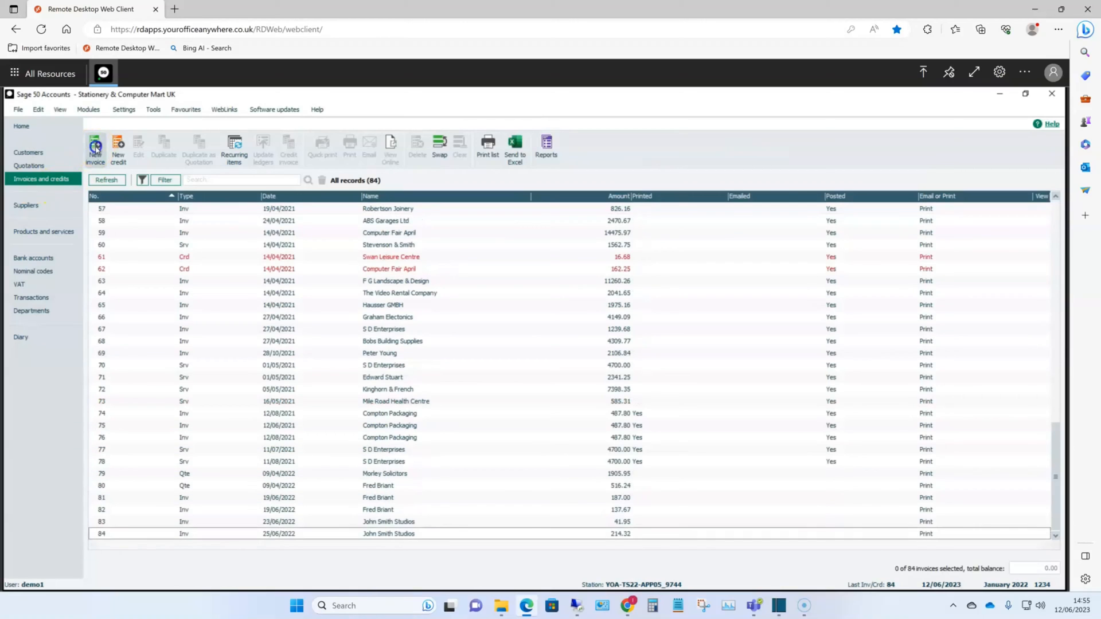
{"action": "left_click", "coordinate": [95, 147]}
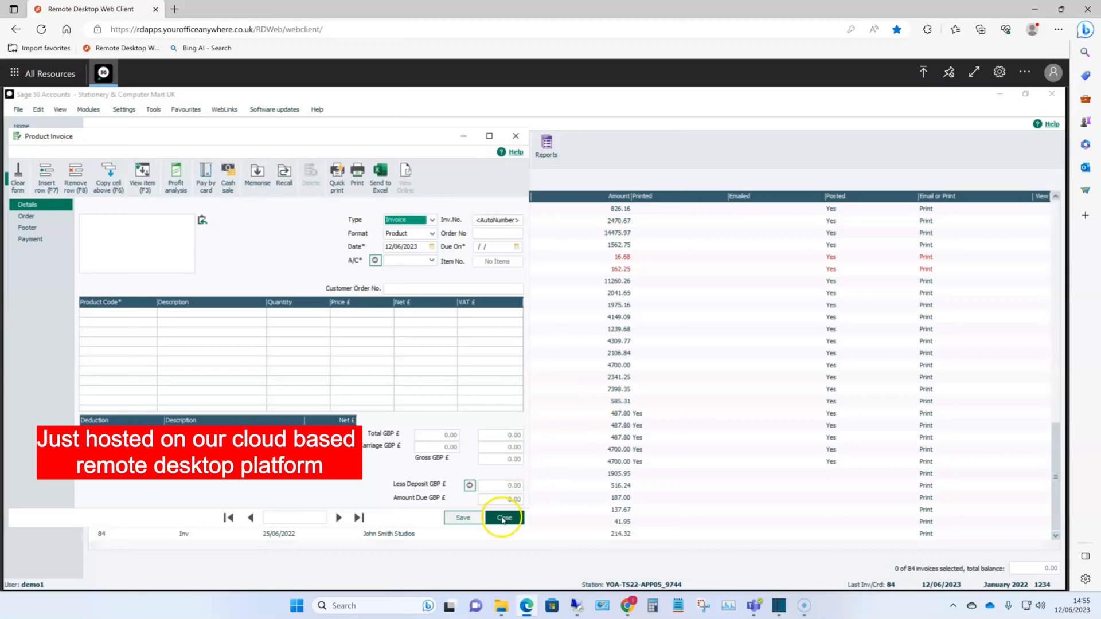
{"action": "left_click", "coordinate": [503, 517]}
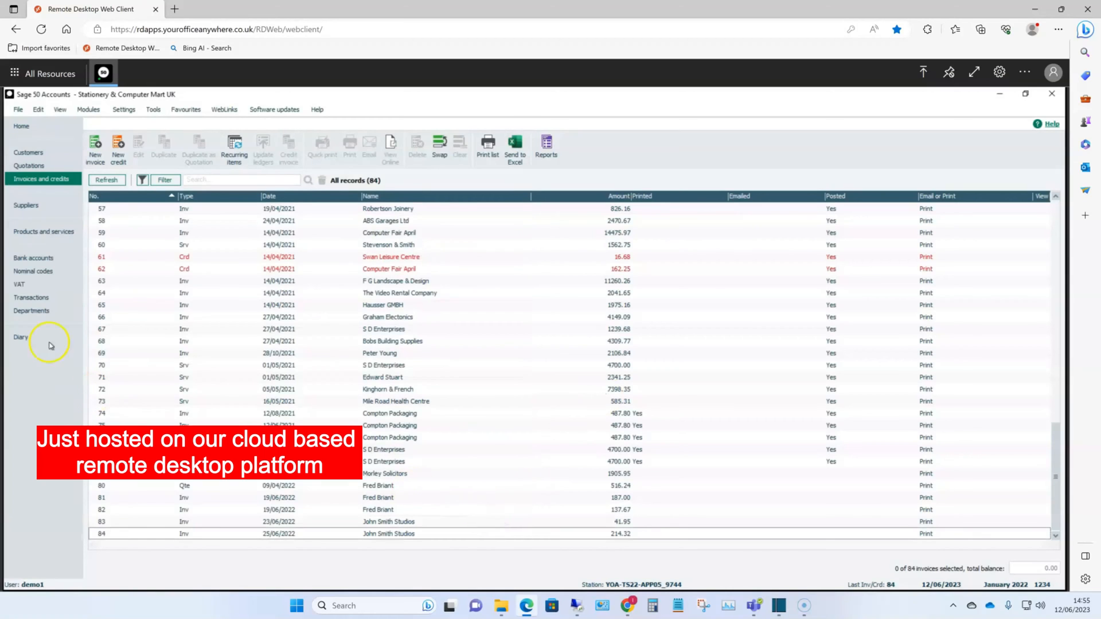
{"action": "mouse_move", "coordinate": [523, 402]}
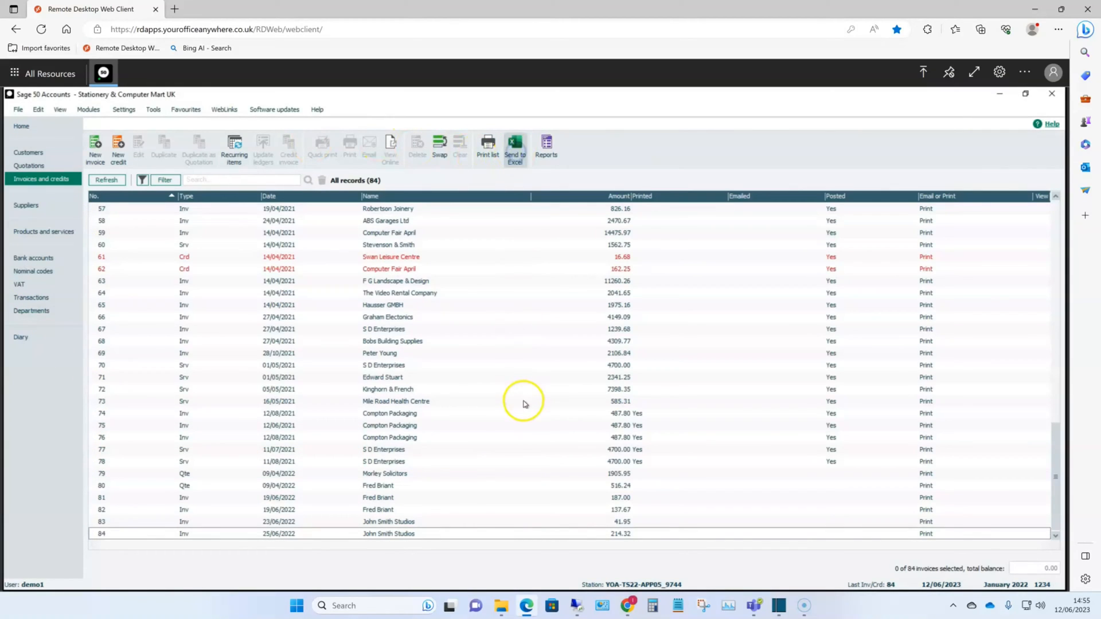
{"action": "left_click", "coordinate": [514, 147]}
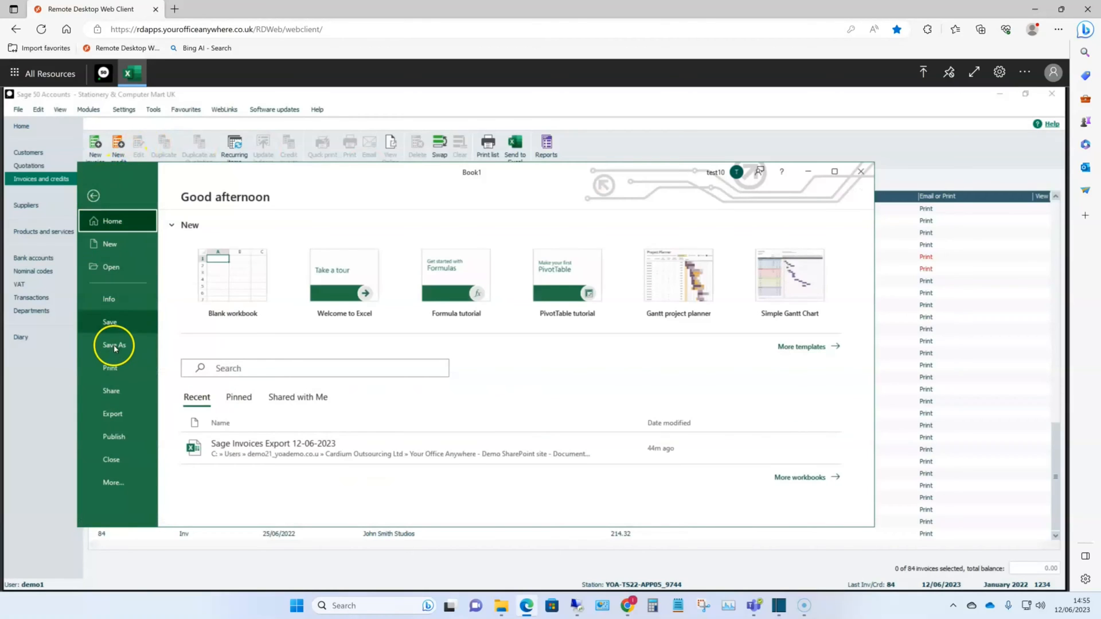
- Save the invoice export as a v2 workbook in SharePoint Sage Exports, then return to All Resources
{"action": "left_click", "coordinate": [114, 344]}
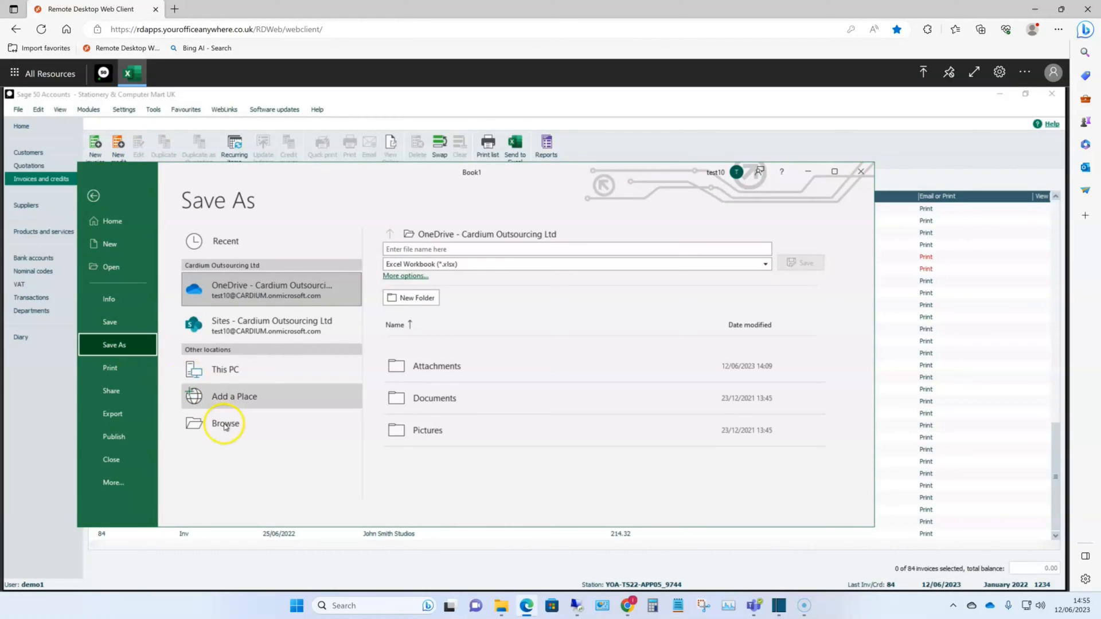
{"action": "left_click", "coordinate": [225, 423]}
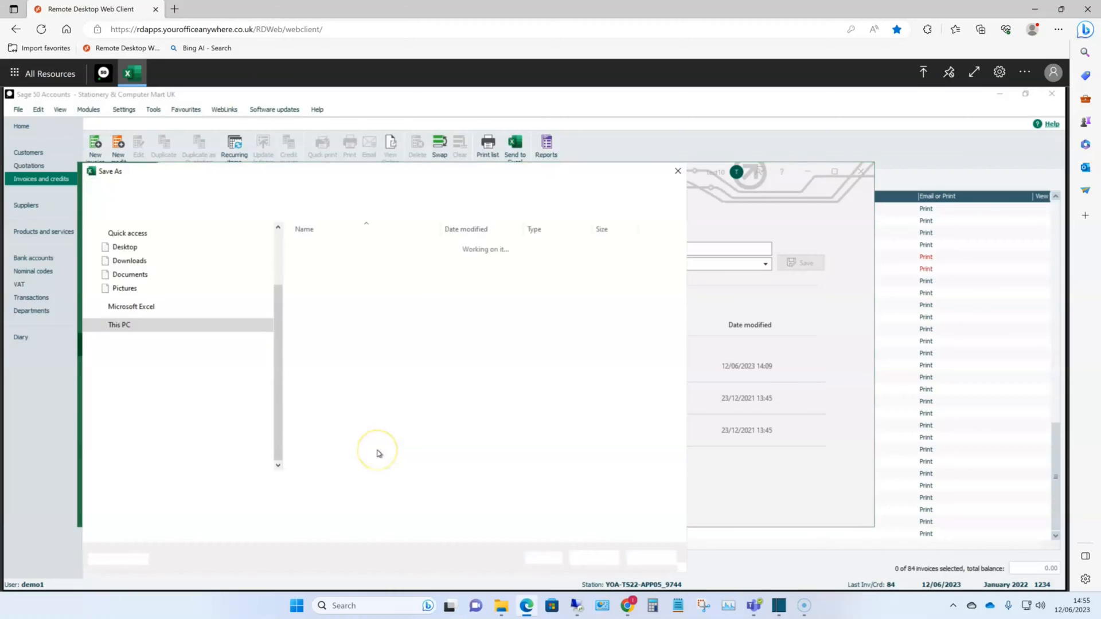
{"action": "left_click", "coordinate": [119, 320]}
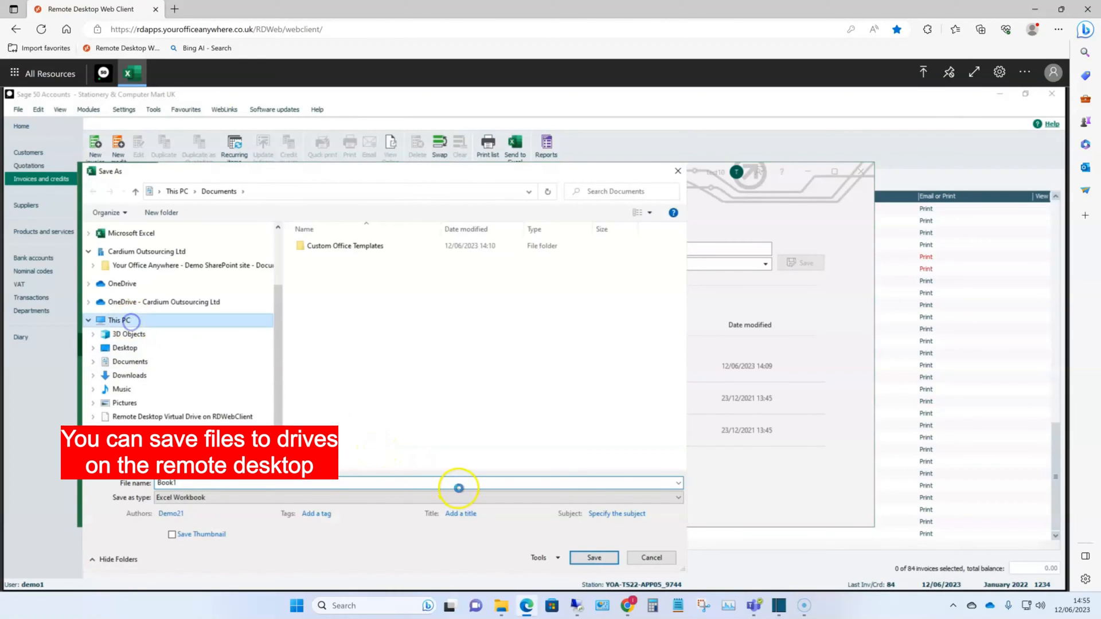
{"action": "left_click", "coordinate": [118, 319]}
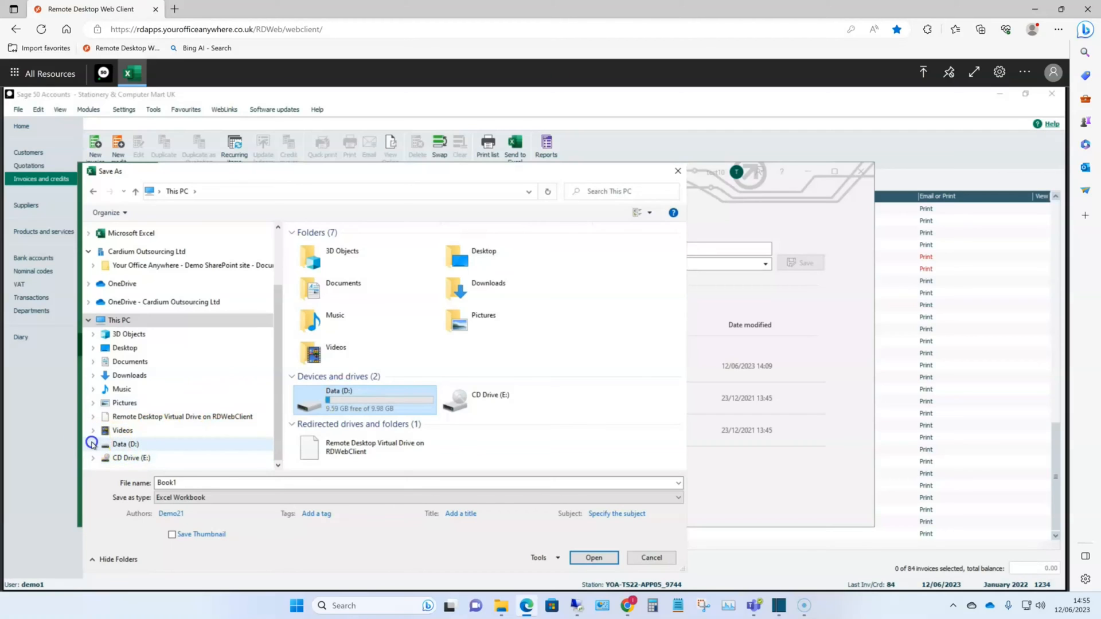
{"action": "double_click", "coordinate": [365, 399]}
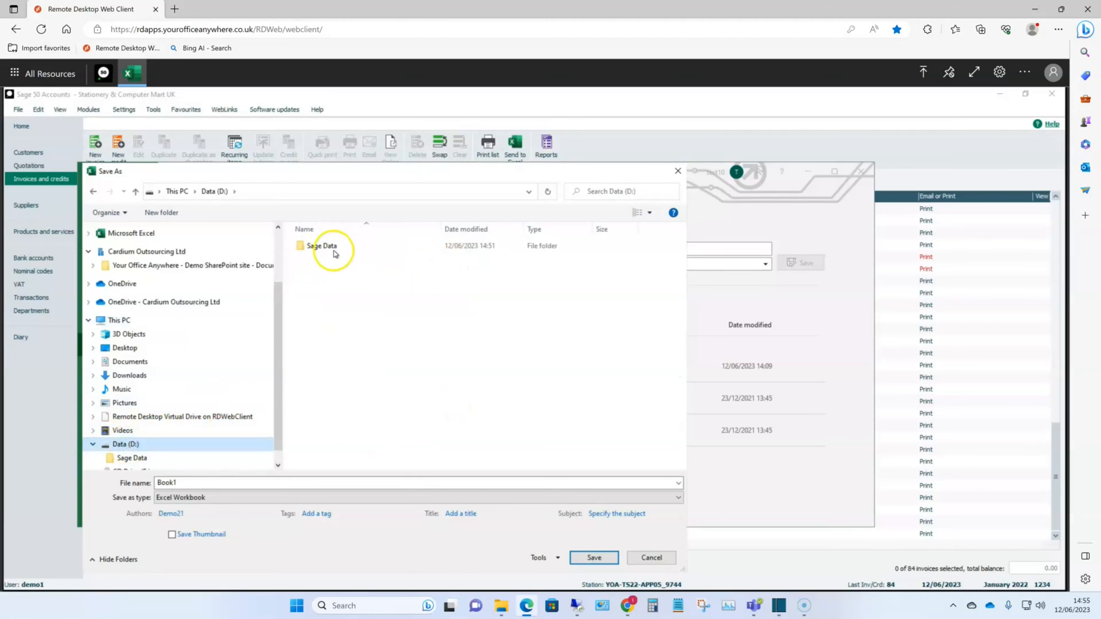
{"action": "double_click", "coordinate": [322, 246]}
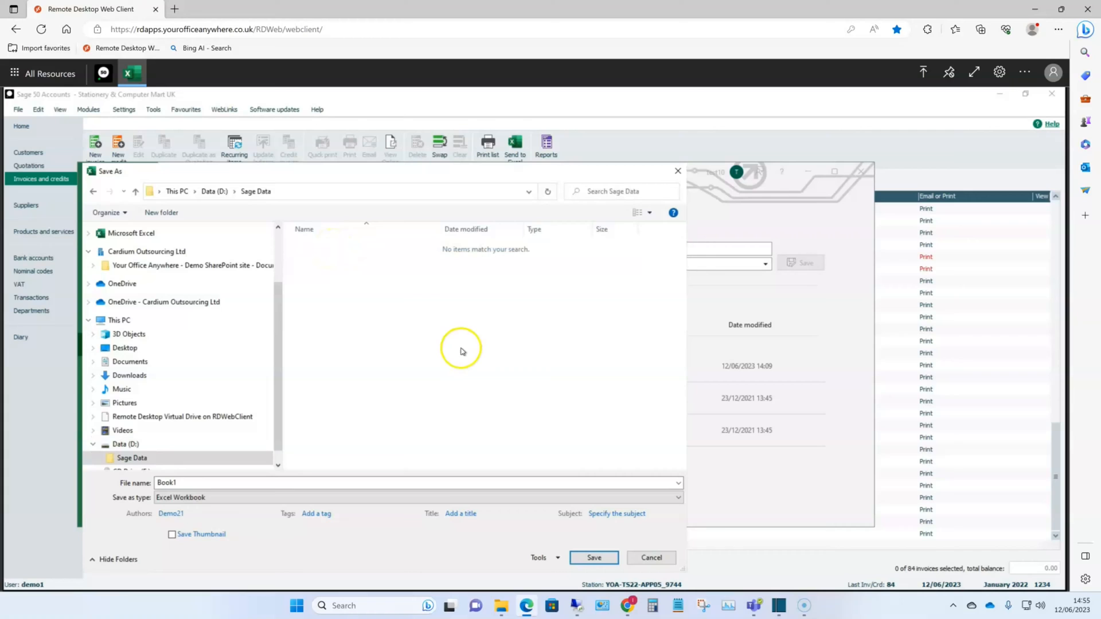
{"action": "left_click", "coordinate": [189, 266]}
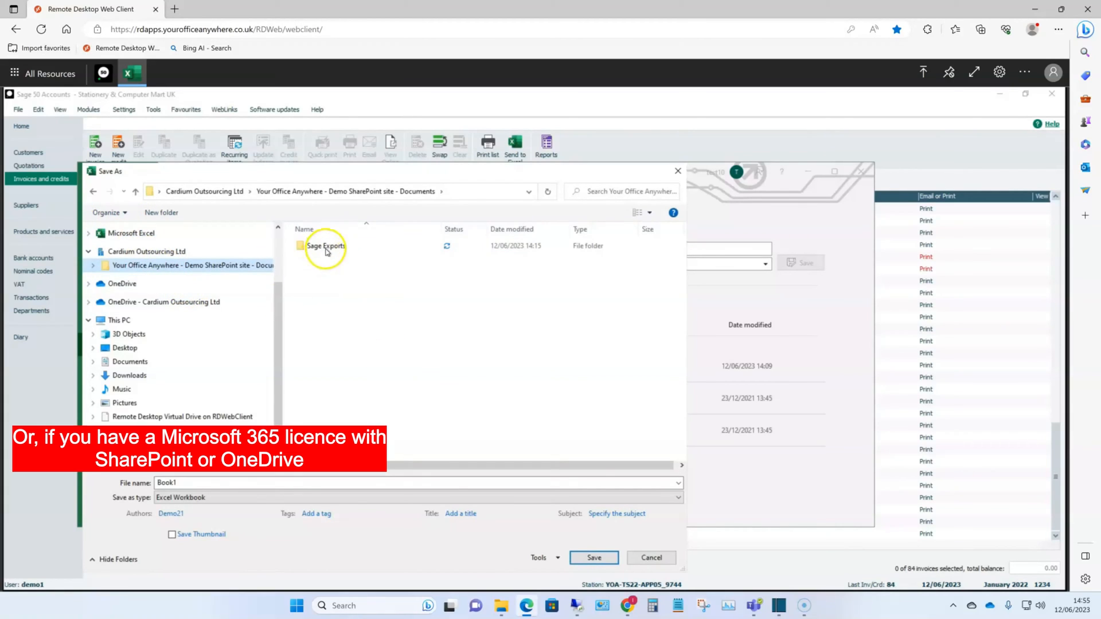
{"action": "double_click", "coordinate": [325, 246]}
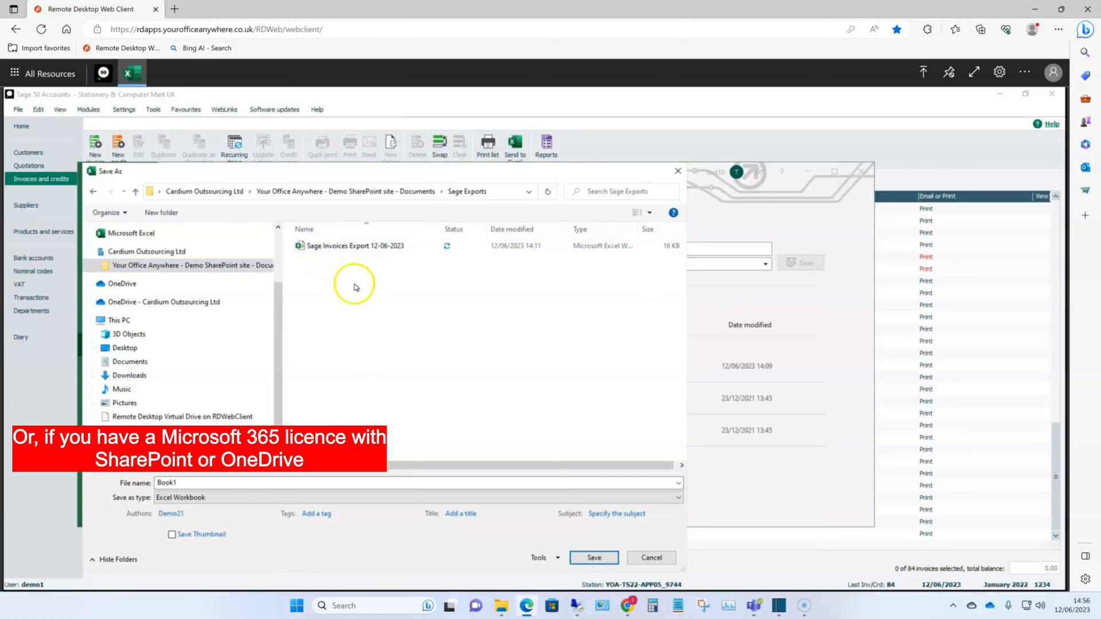
{"action": "left_click", "coordinate": [354, 246]}
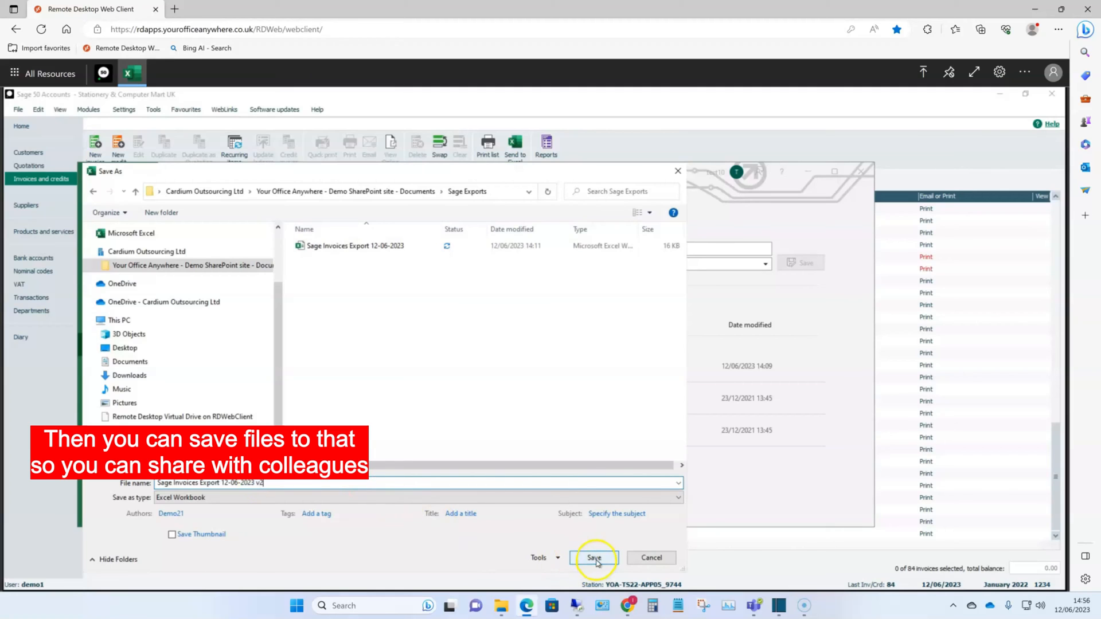
{"action": "left_click", "coordinate": [594, 558]}
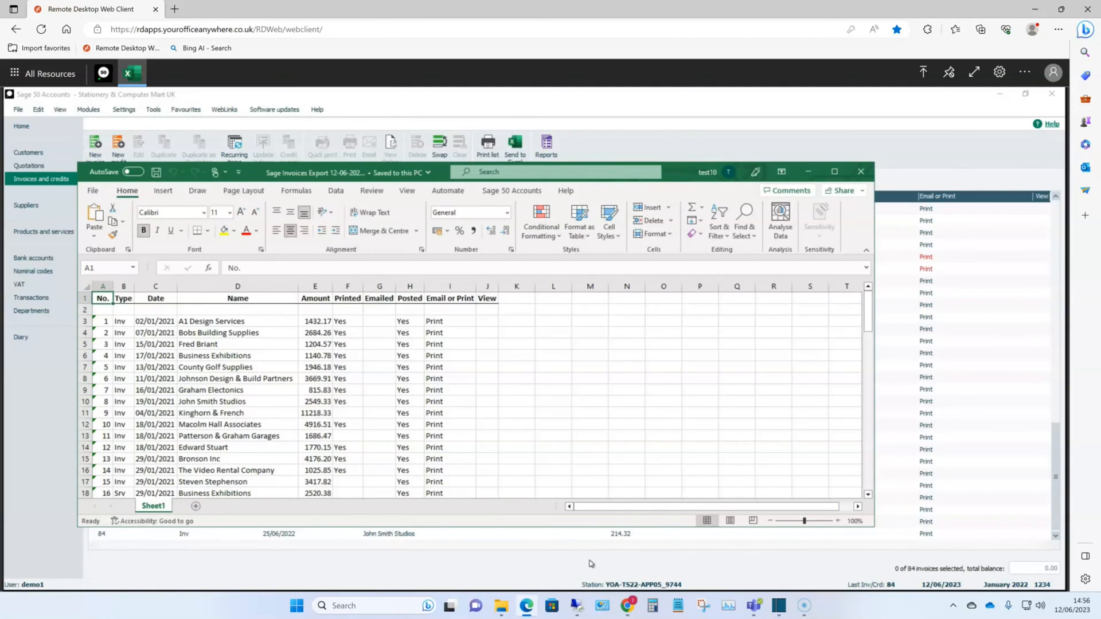
{"action": "mouse_move", "coordinate": [130, 73]}
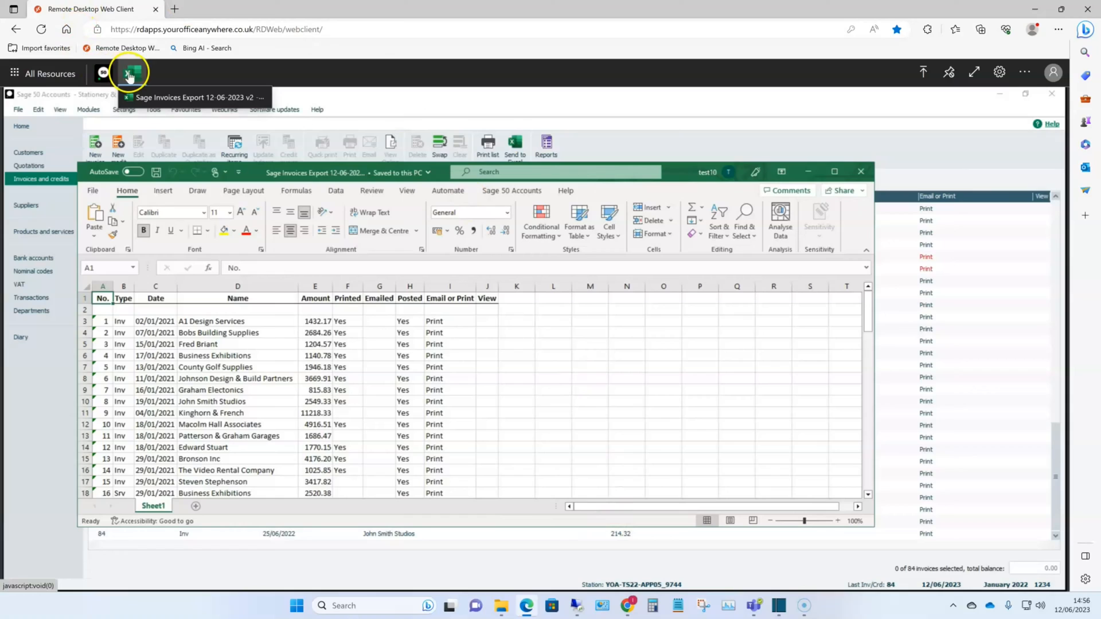
{"action": "left_click", "coordinate": [49, 73]}
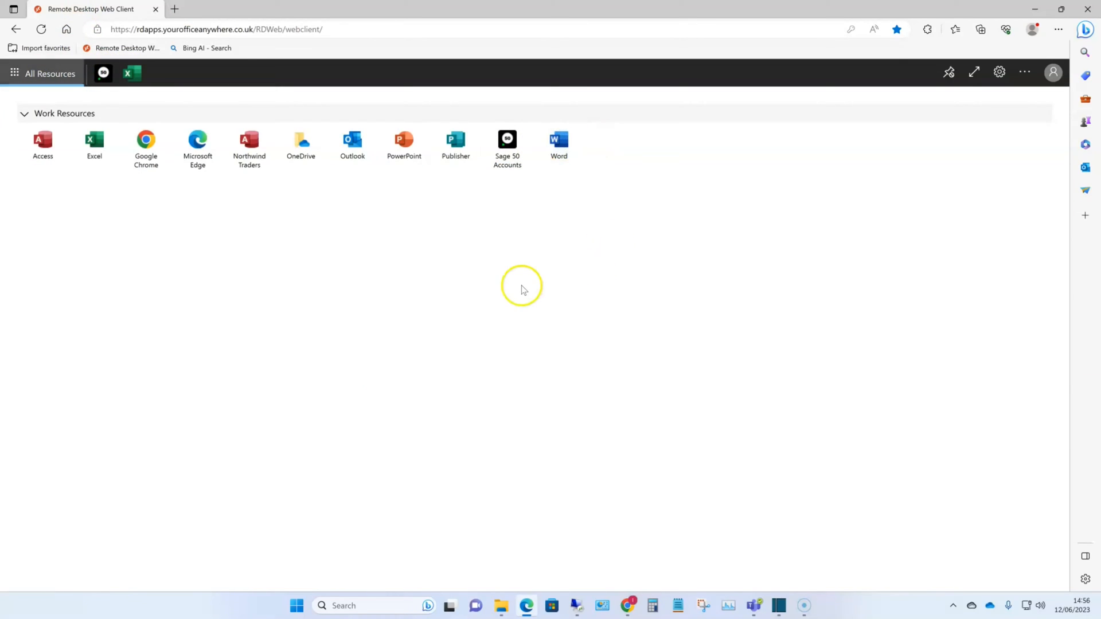
- Launch Word remotely and create a new blank document
{"action": "left_click", "coordinate": [559, 138]}
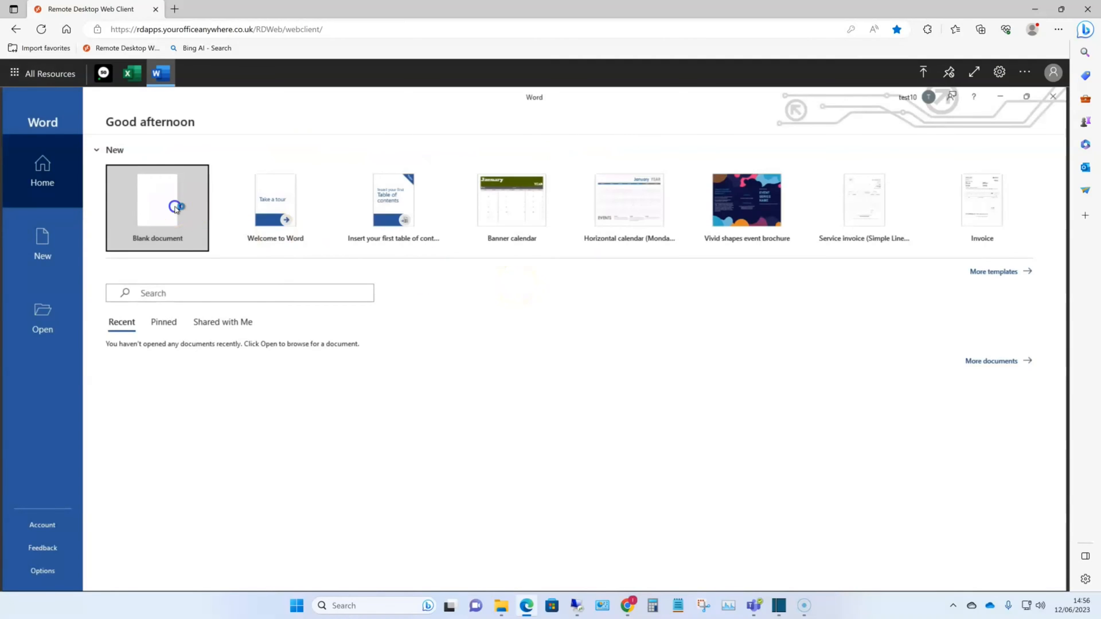
{"action": "left_click", "coordinate": [157, 204]}
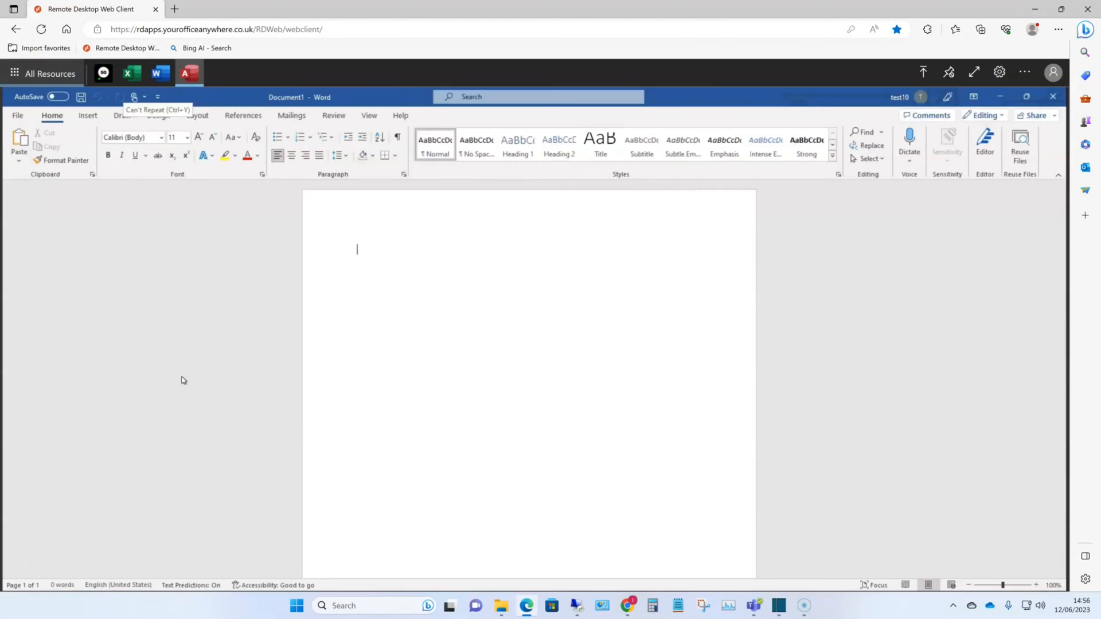
- Log in to Northwind Traders, view the Employees and Orders lists, then exit the database
{"action": "left_click", "coordinate": [190, 72]}
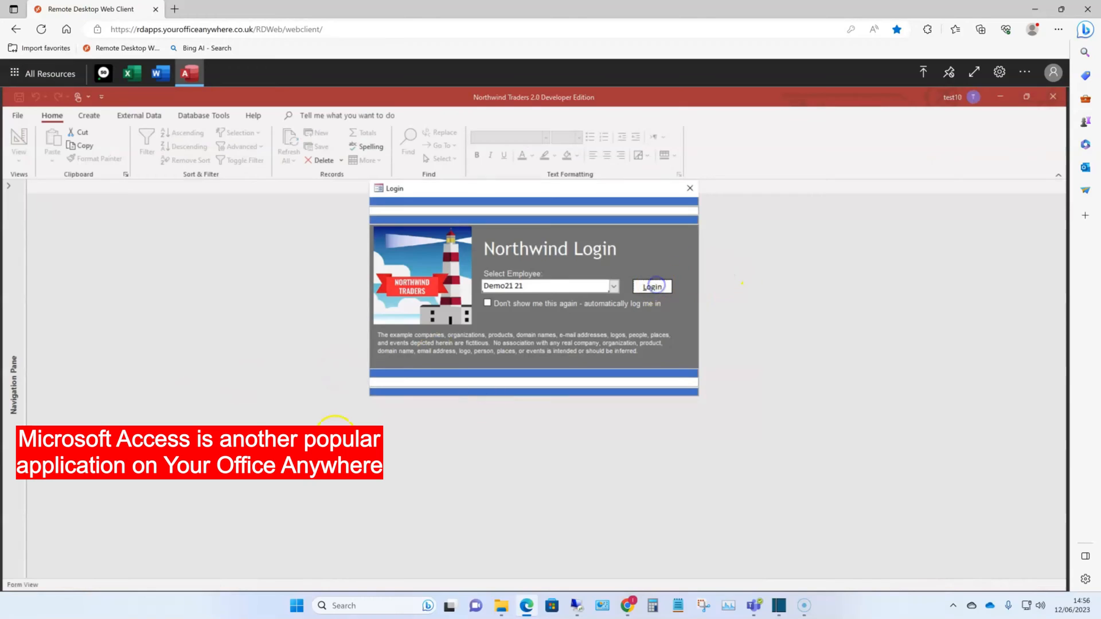
{"action": "left_click", "coordinate": [650, 286]}
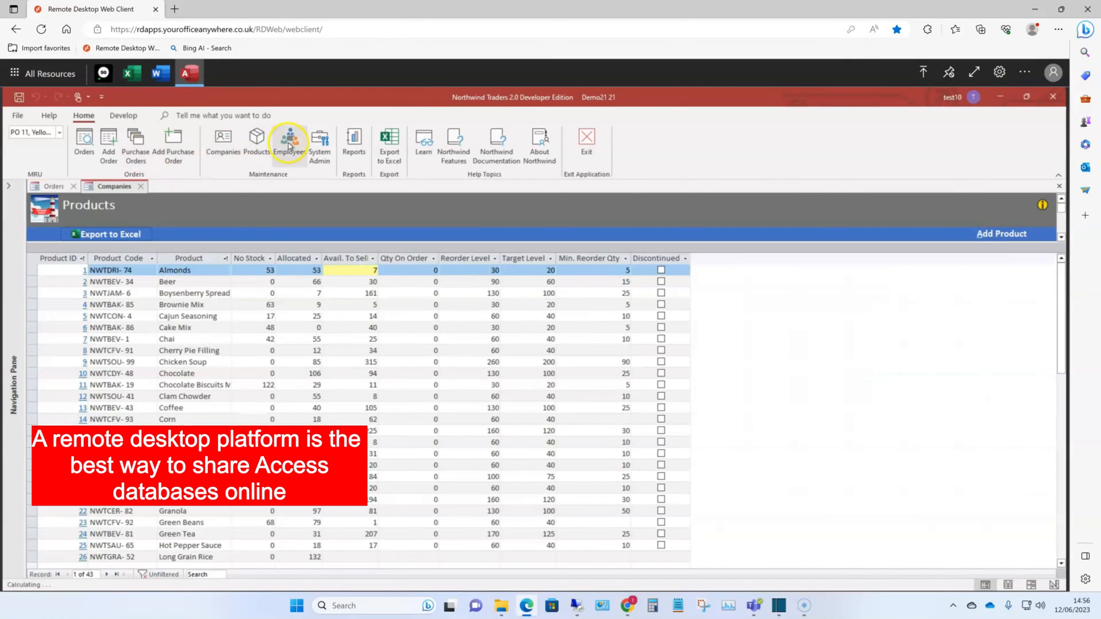
{"action": "left_click", "coordinate": [288, 141]}
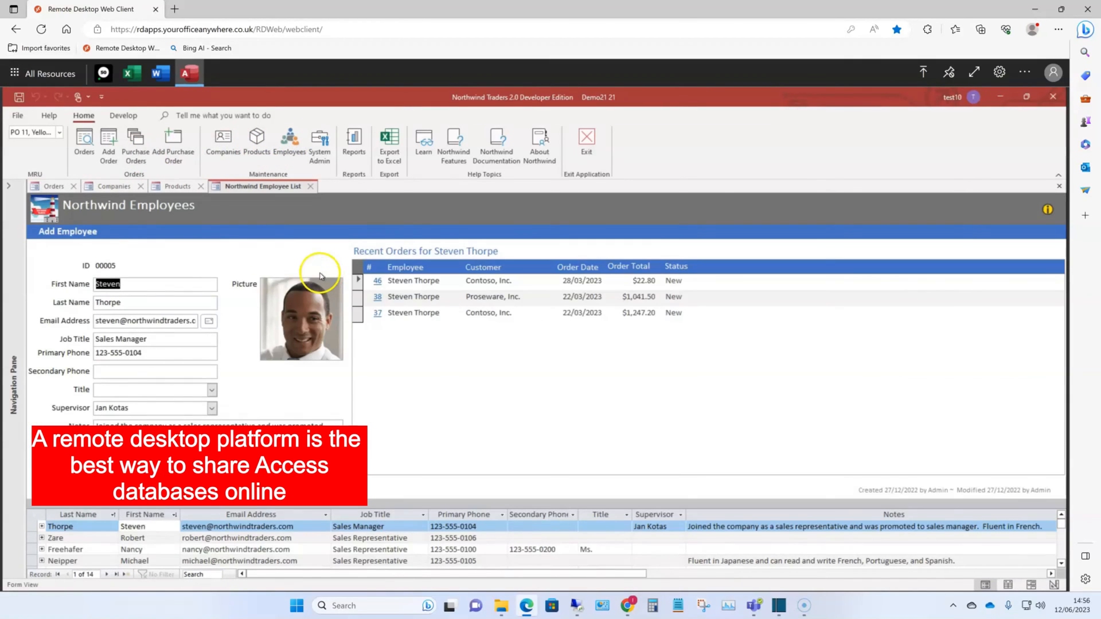
{"action": "left_click", "coordinate": [52, 186]}
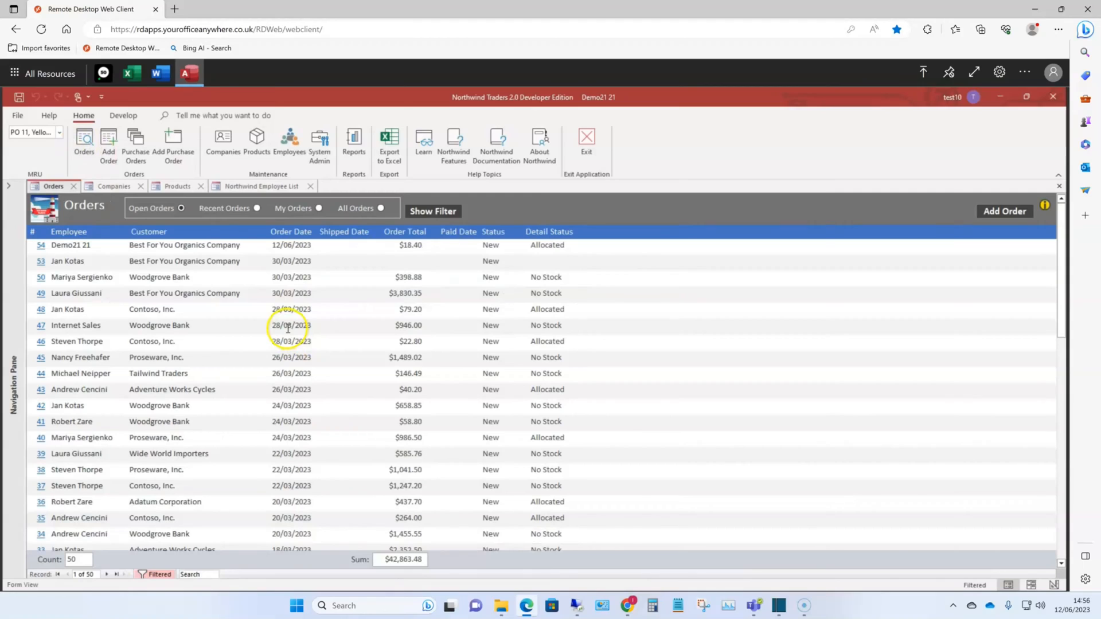
{"action": "left_click", "coordinate": [160, 73]}
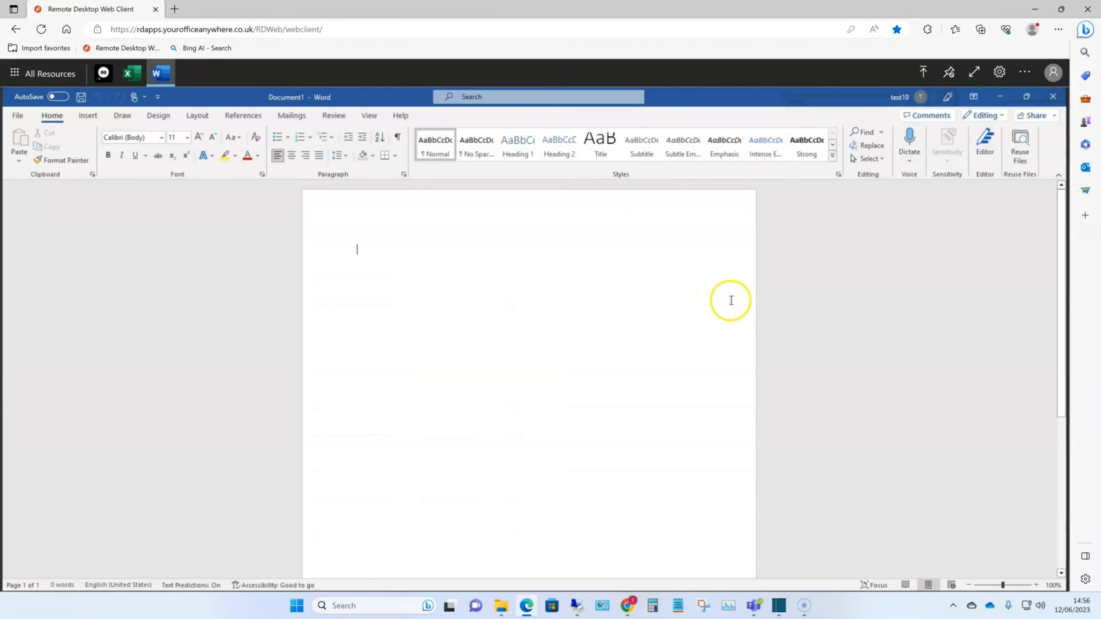
{"action": "mouse_move", "coordinate": [898, 75]}
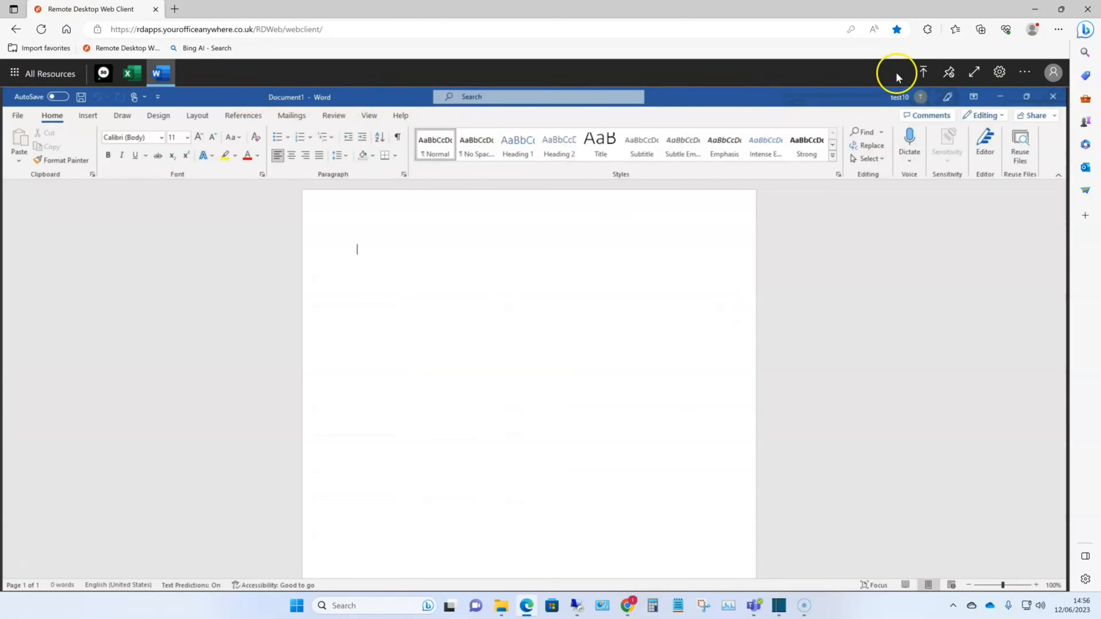
{"action": "mouse_move", "coordinate": [974, 72]}
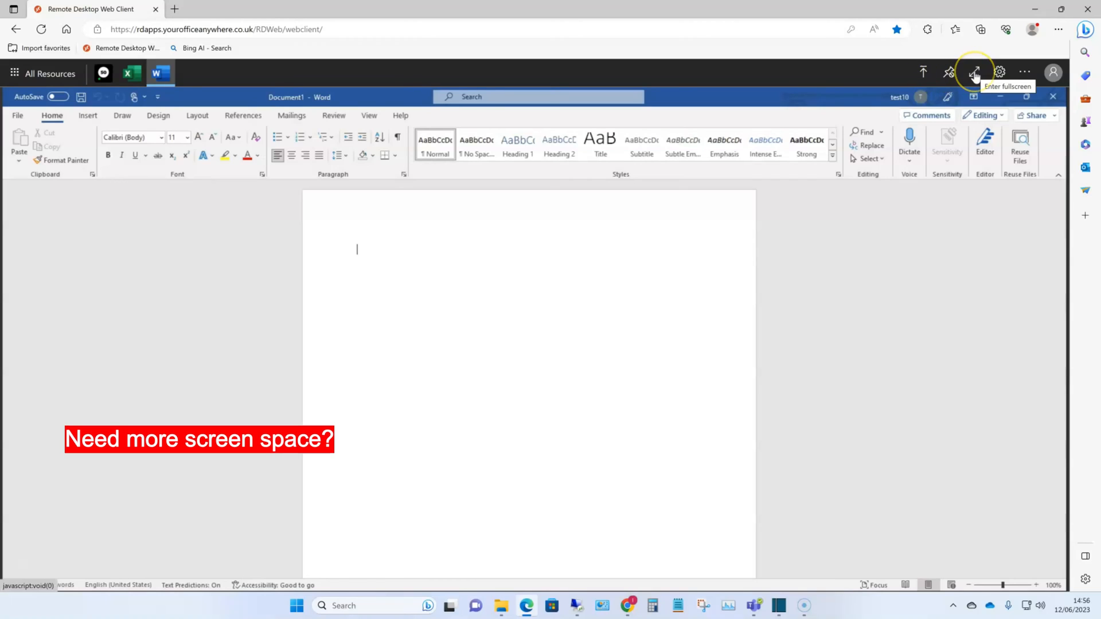
{"action": "left_click", "coordinate": [975, 72]}
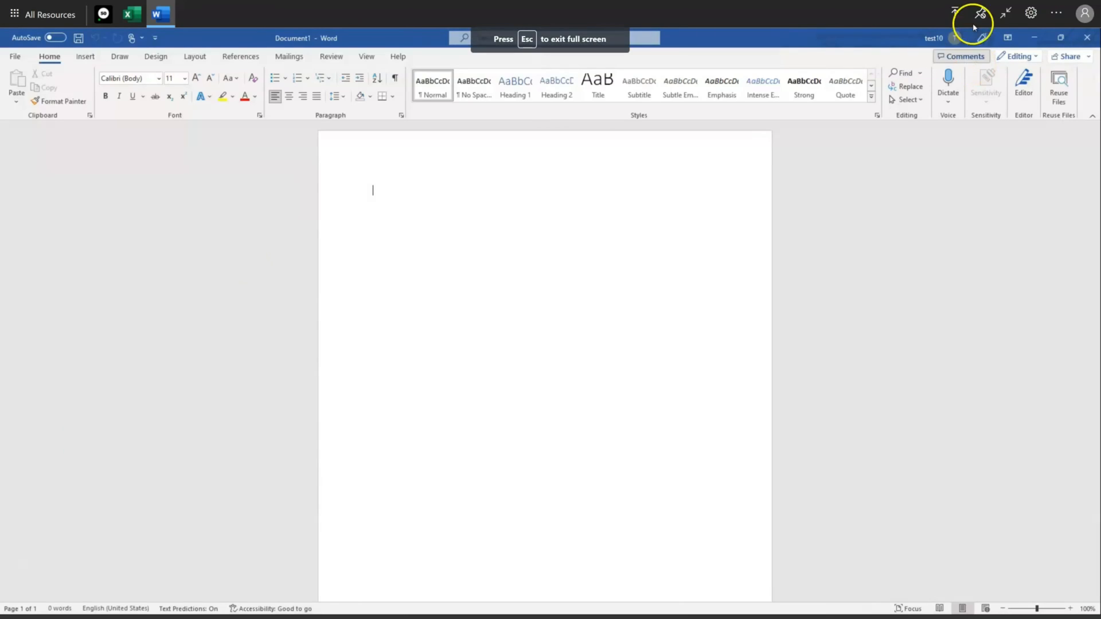
{"action": "mouse_move", "coordinate": [1006, 13]}
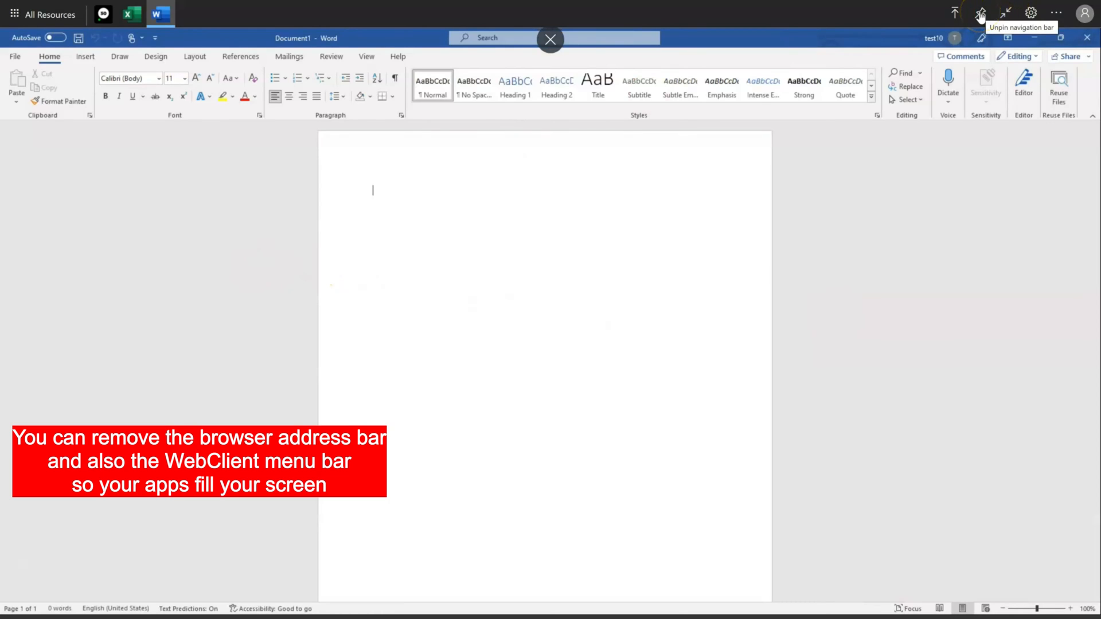
{"action": "left_click", "coordinate": [979, 13]}
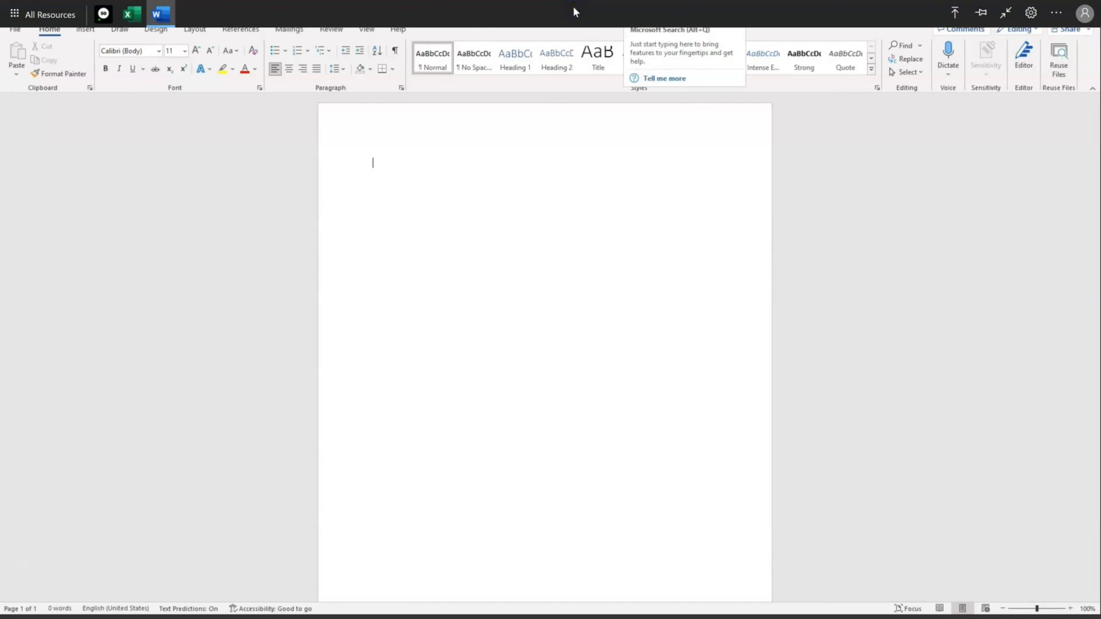
{"action": "left_click", "coordinate": [131, 13]}
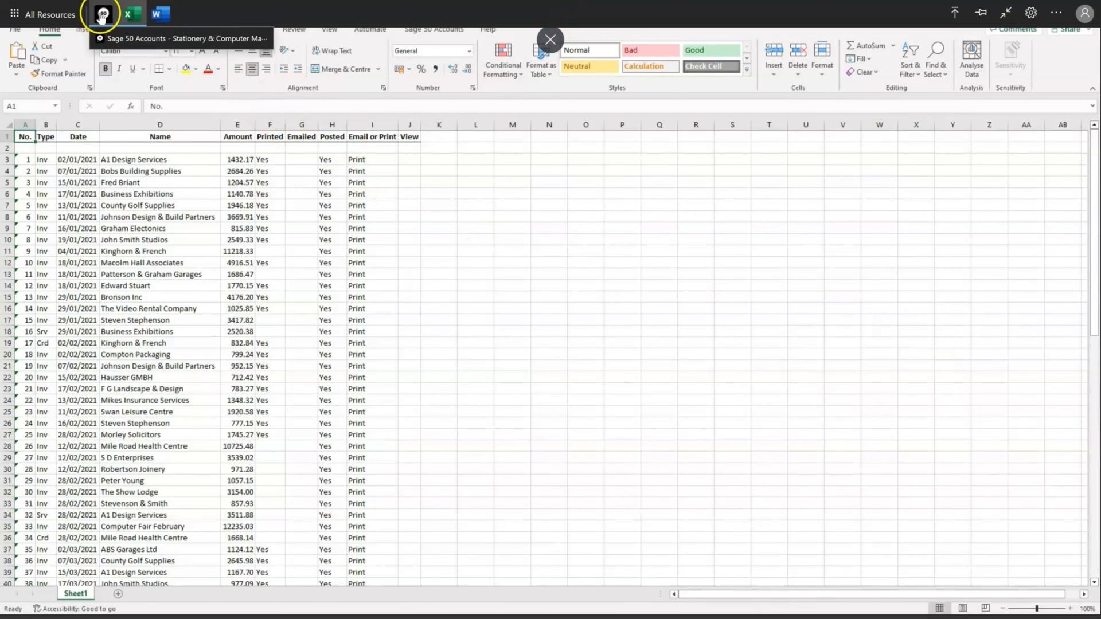
{"action": "left_click", "coordinate": [102, 13]}
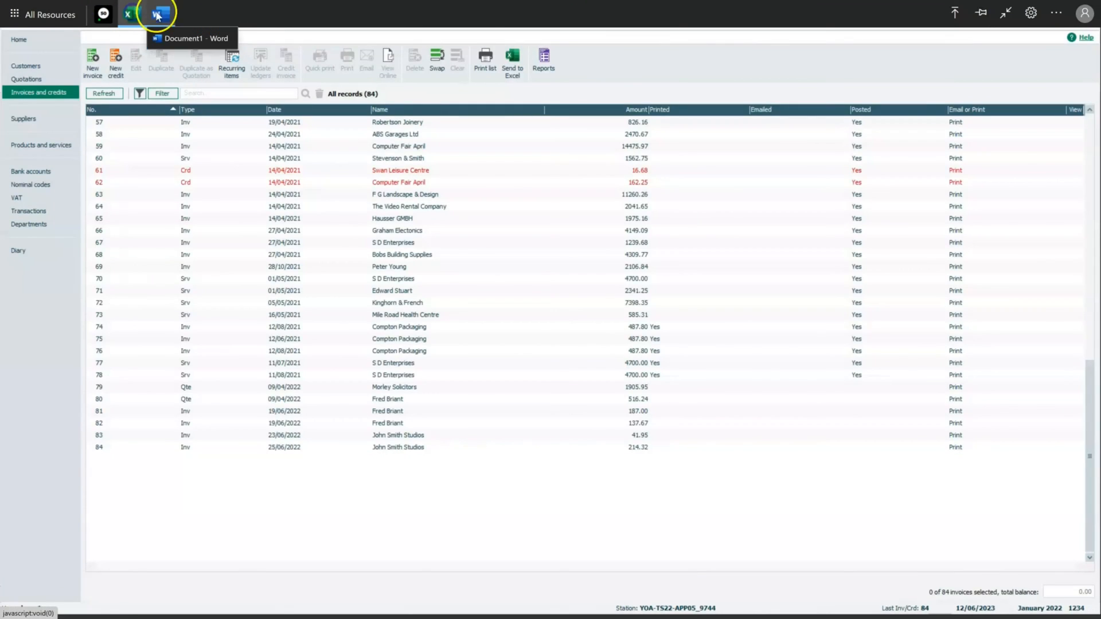
{"action": "left_click", "coordinate": [160, 13]}
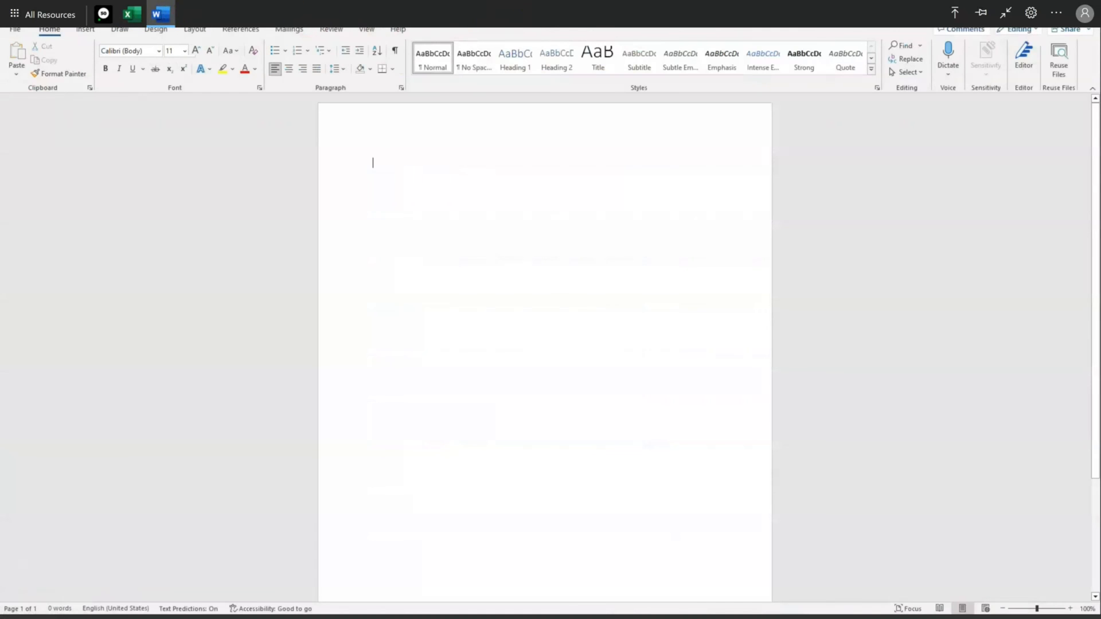
{"action": "mouse_move", "coordinate": [1011, 51]}
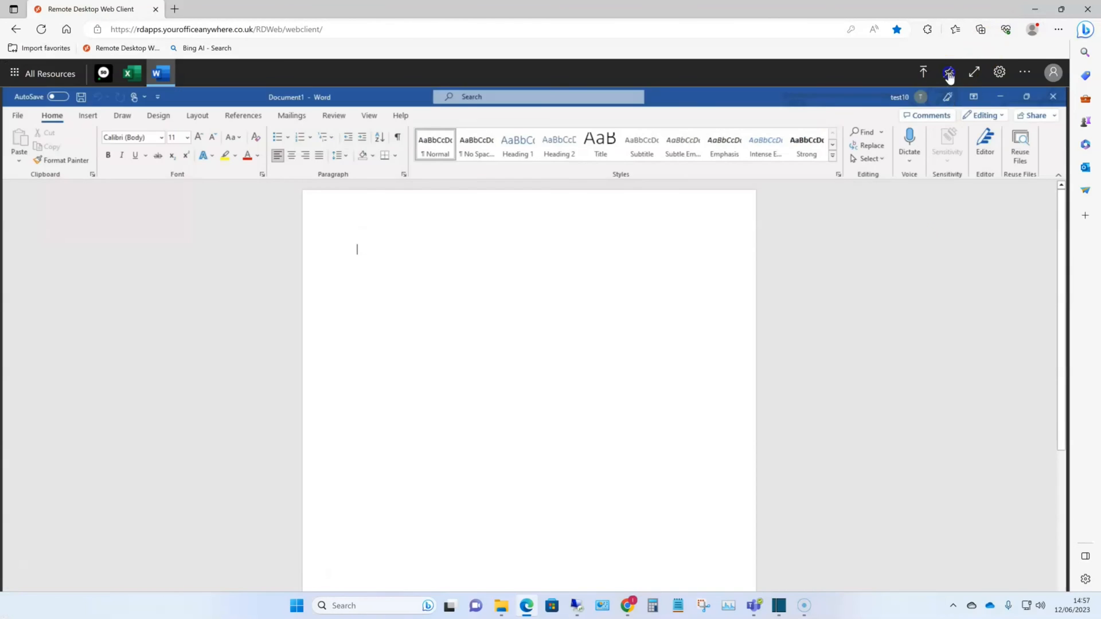
- Close Sage 50 Accounts and show the account menu with Change Password and Sign Out
{"action": "left_click", "coordinate": [1052, 96]}
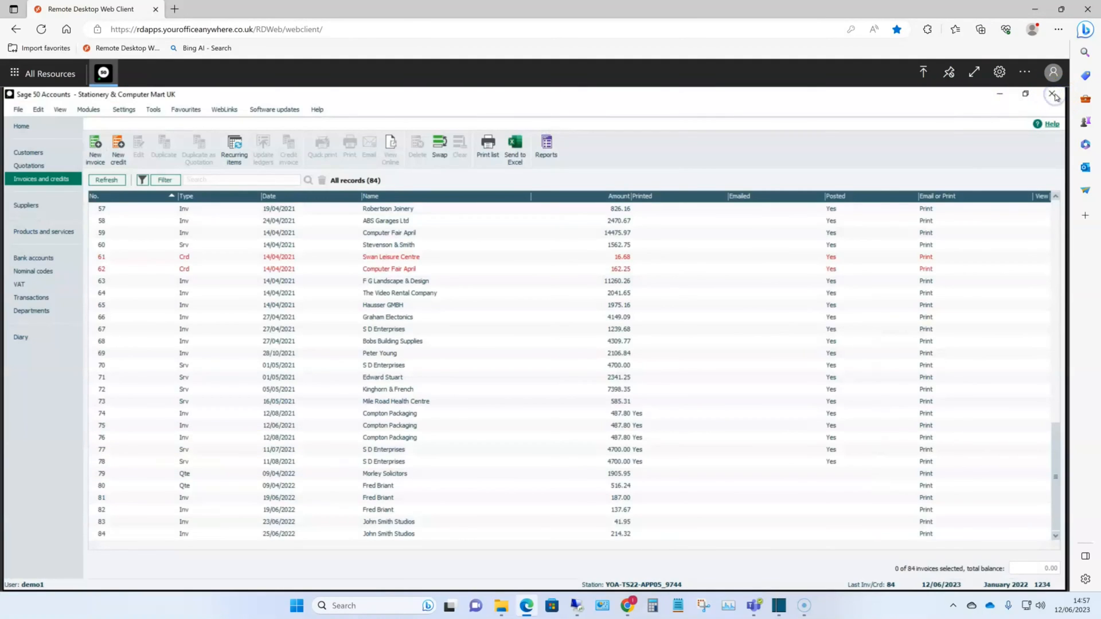
{"action": "left_click", "coordinate": [1054, 94]}
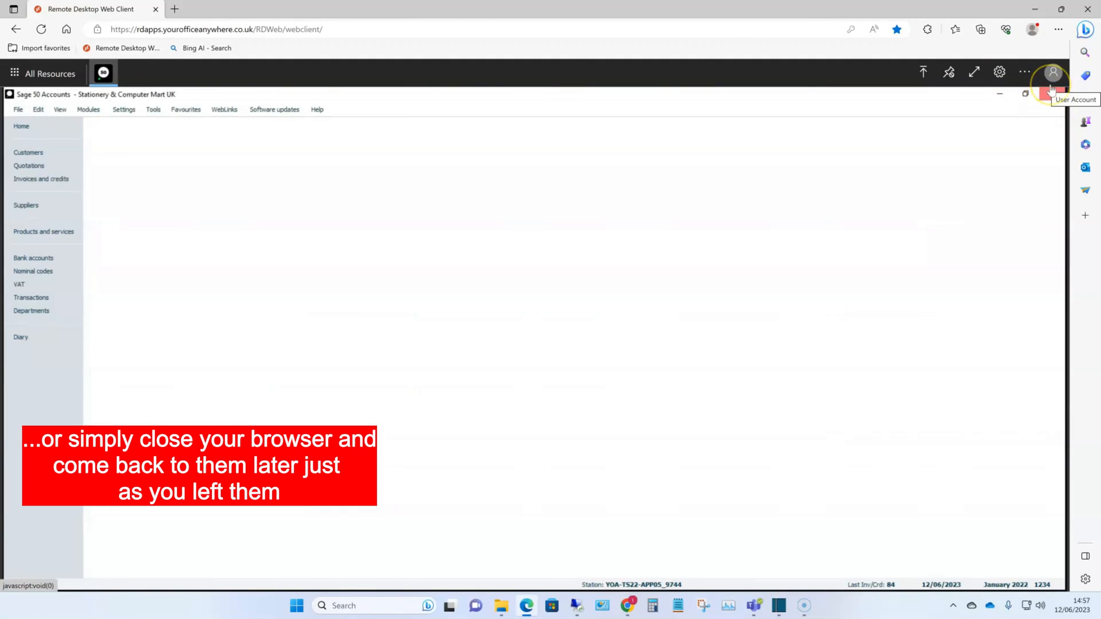
{"action": "left_click", "coordinate": [1052, 72]}
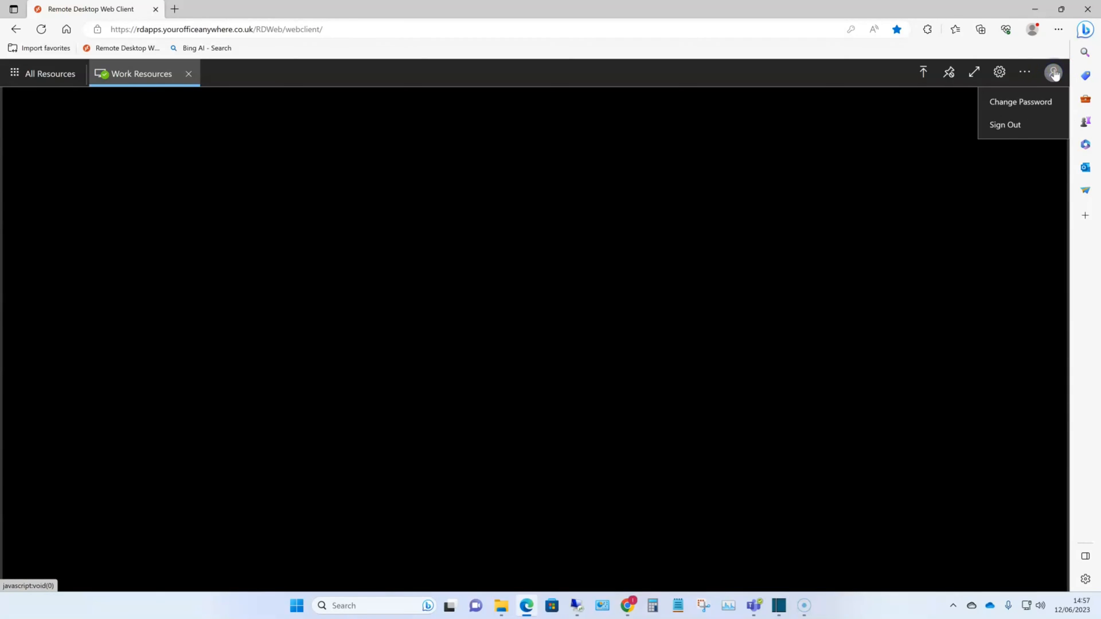